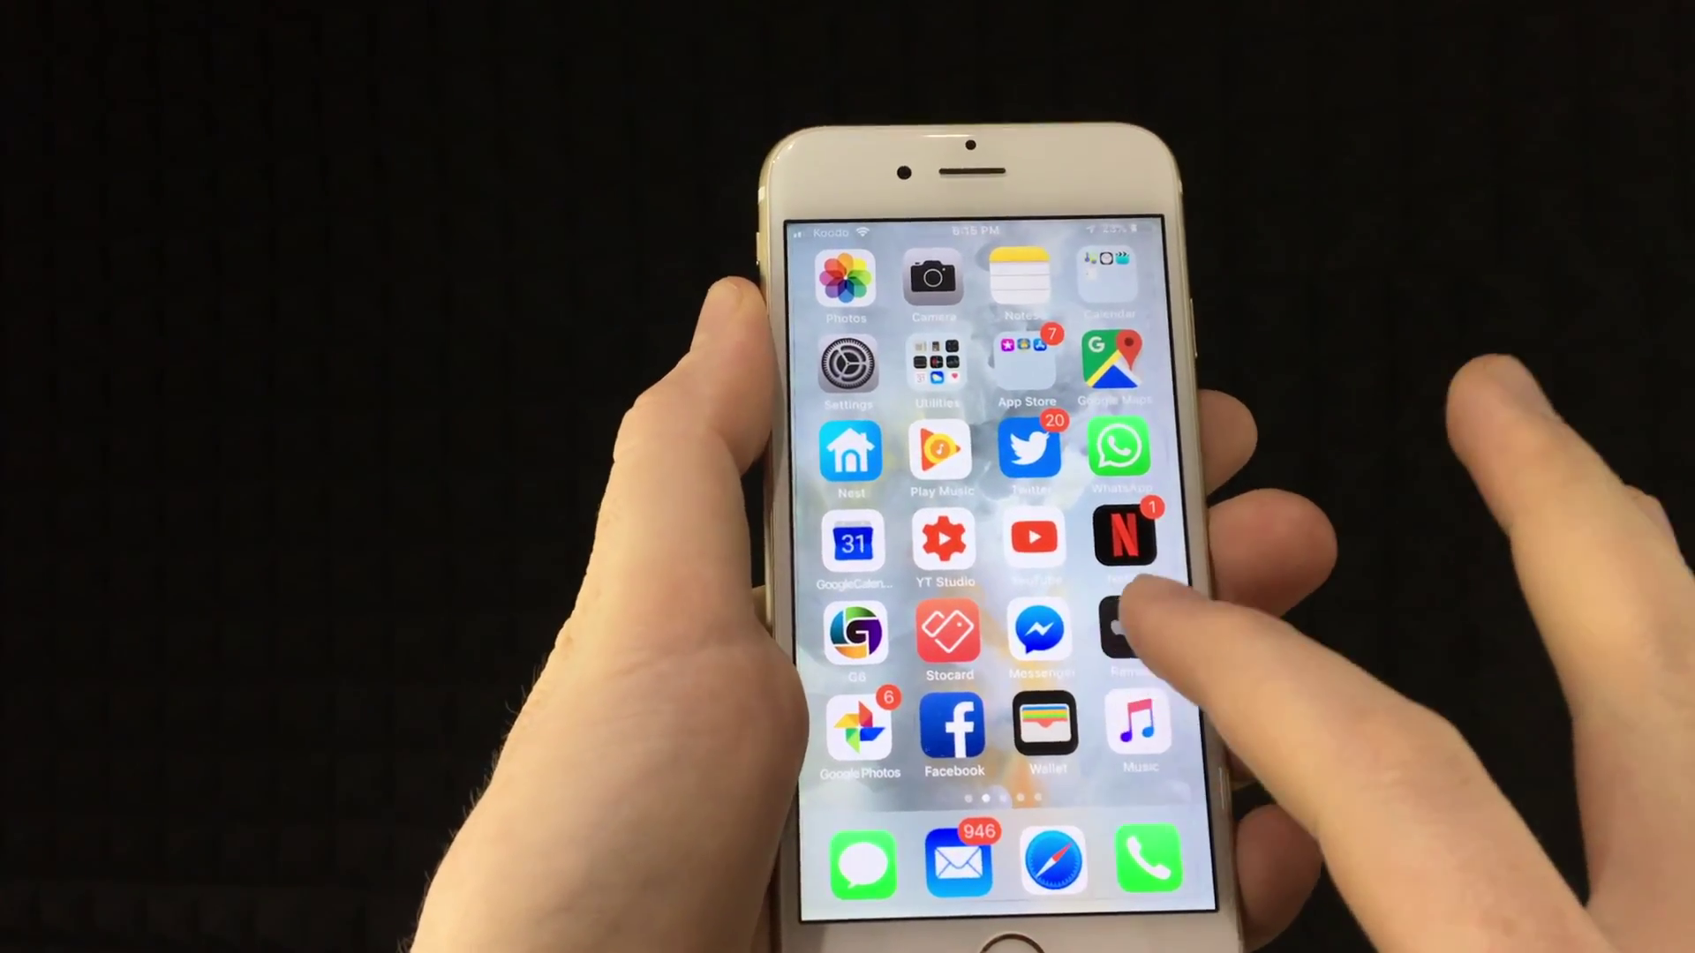
pyautogui.hscroll(-3)
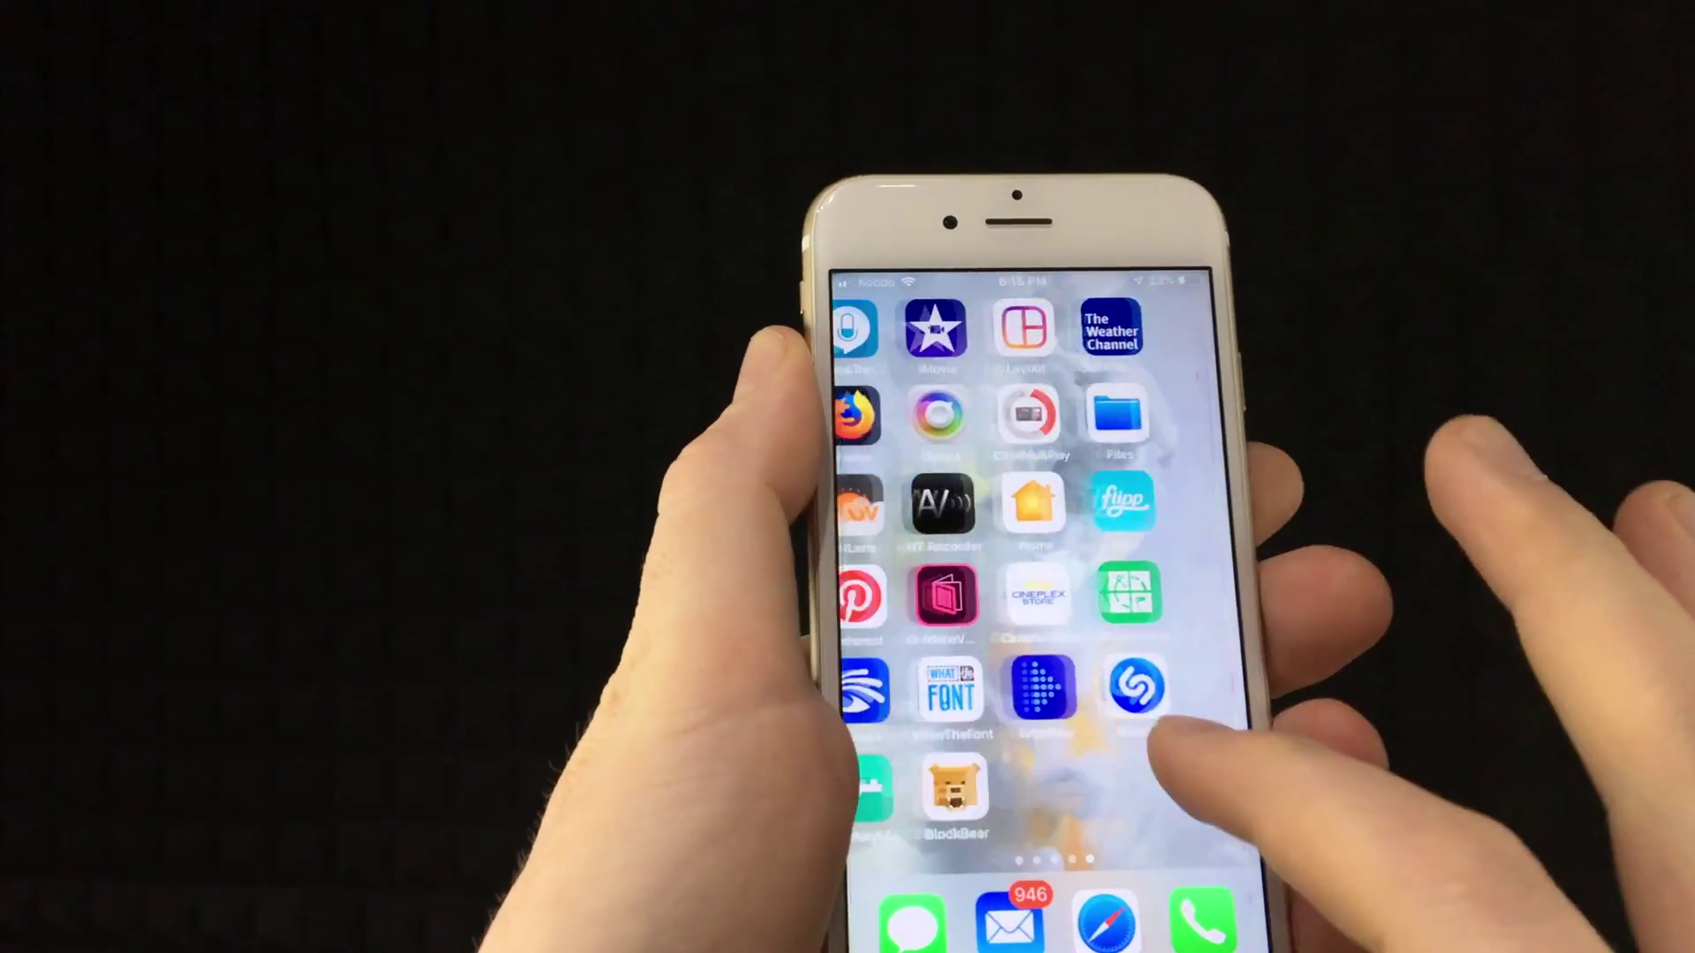